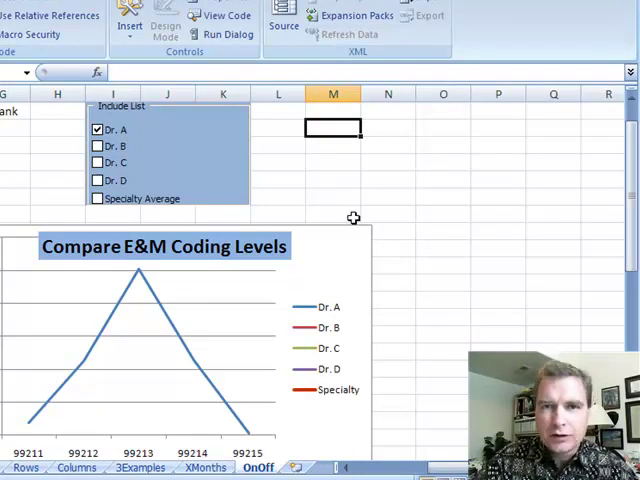
mouse_move(361, 205)
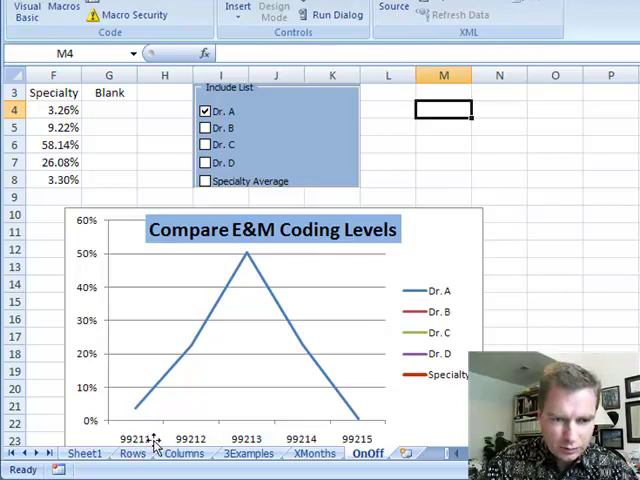
mouse_move(375, 443)
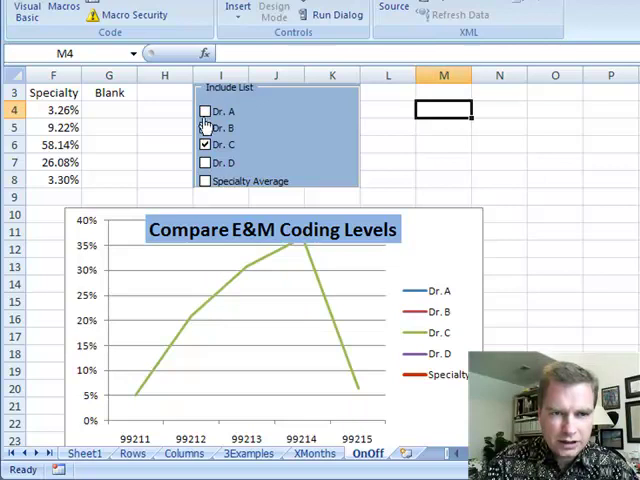
- Toggle physician and Specialty Average check boxes, ending with only Dr. A and Dr. D charted
left_click(204, 110)
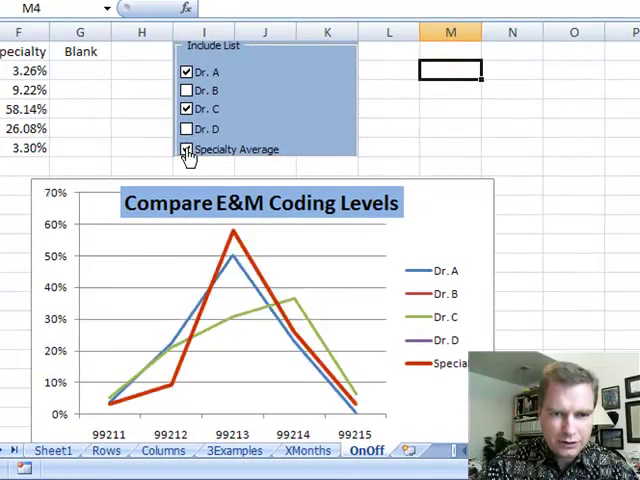
left_click(186, 149)
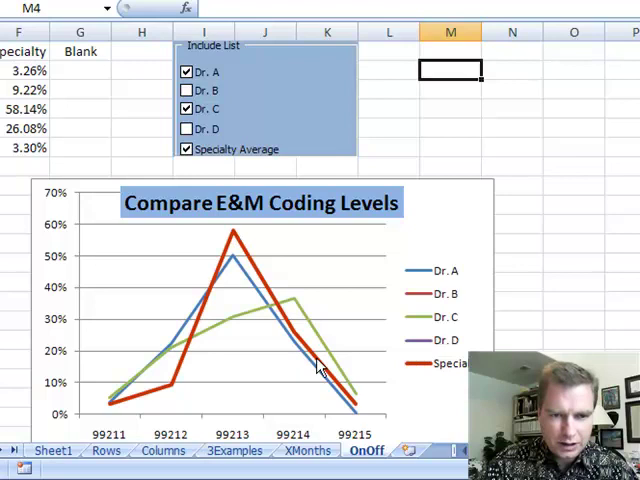
mouse_move(272, 327)
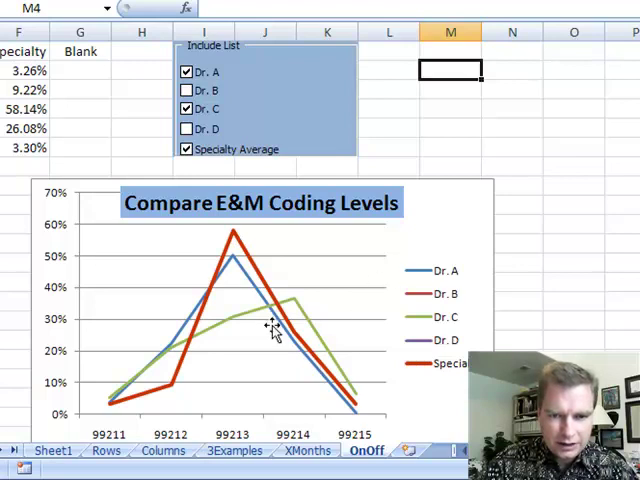
mouse_move(228, 250)
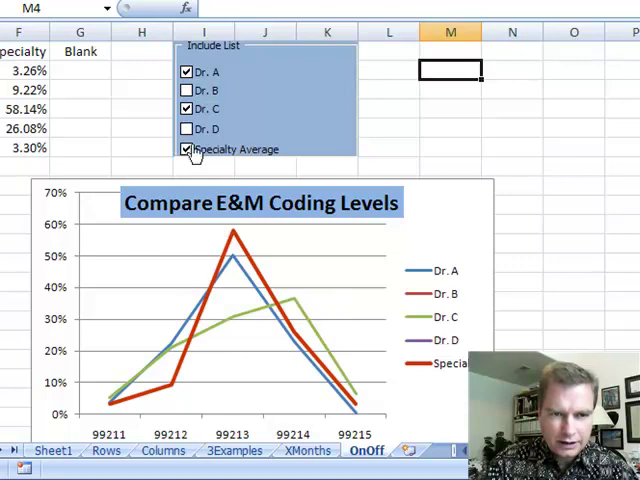
left_click(186, 71)
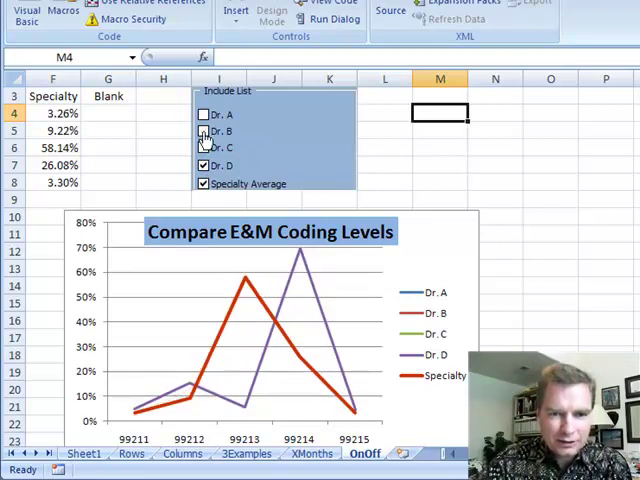
left_click(204, 130)
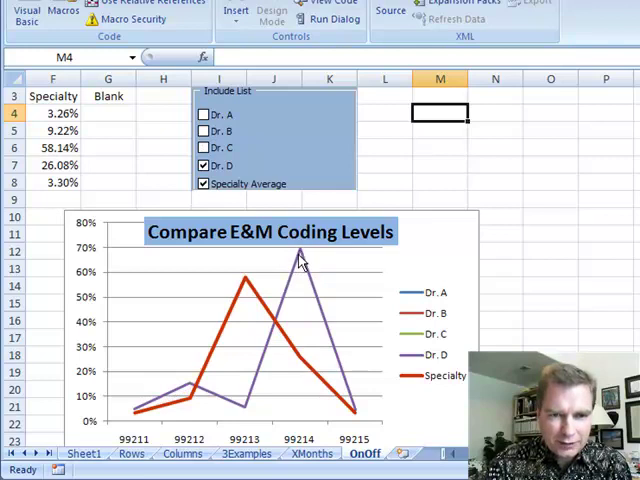
mouse_move(213, 425)
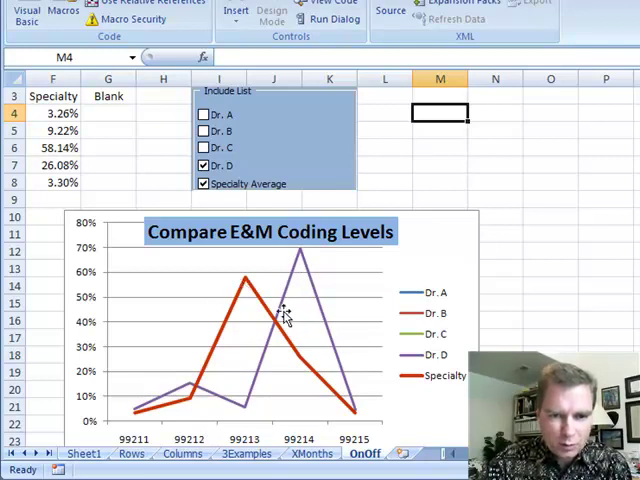
mouse_move(305, 265)
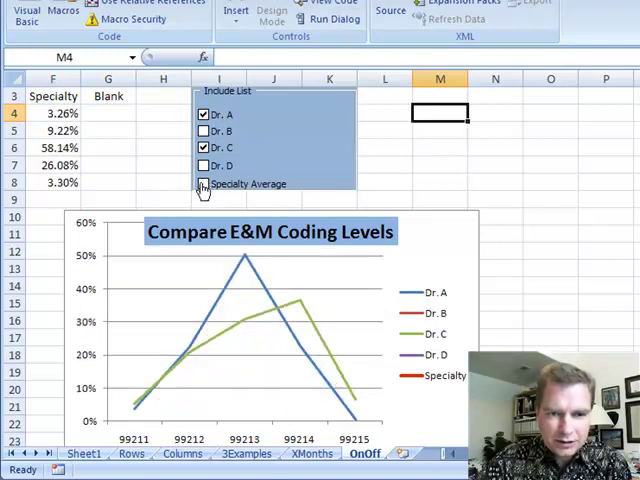
left_click(204, 147)
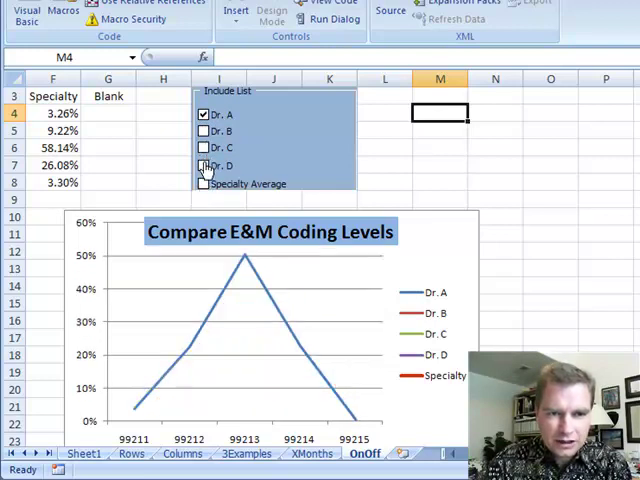
left_click(202, 165)
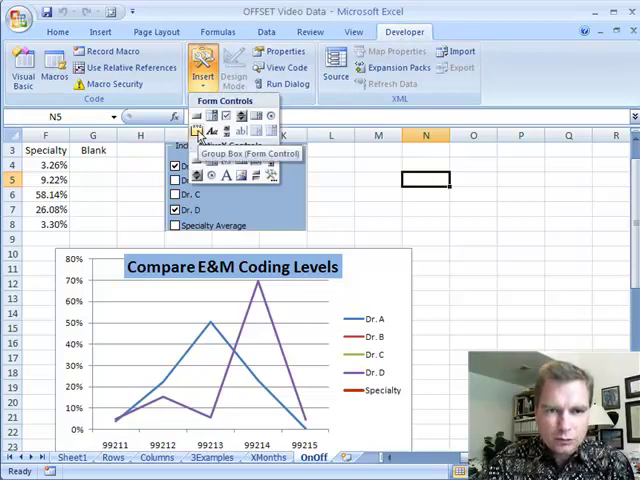
- Draw a new group box around N3:P8 and caption it 'Include List'
left_click(199, 131)
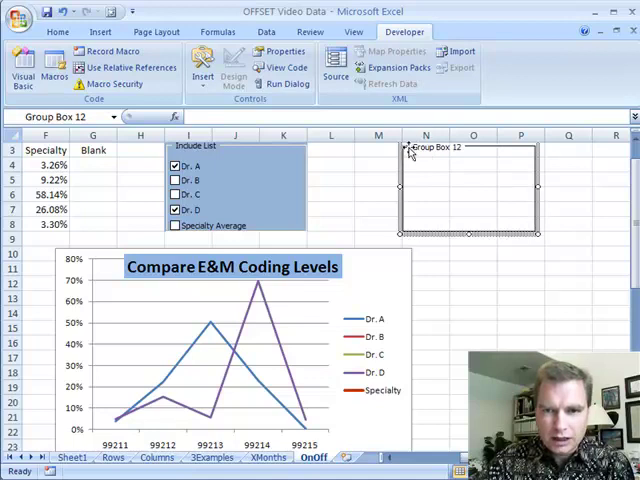
double_click(425, 147)
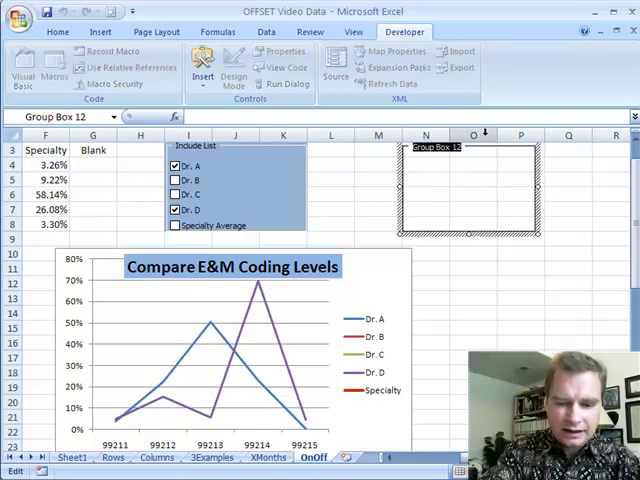
type("IN")
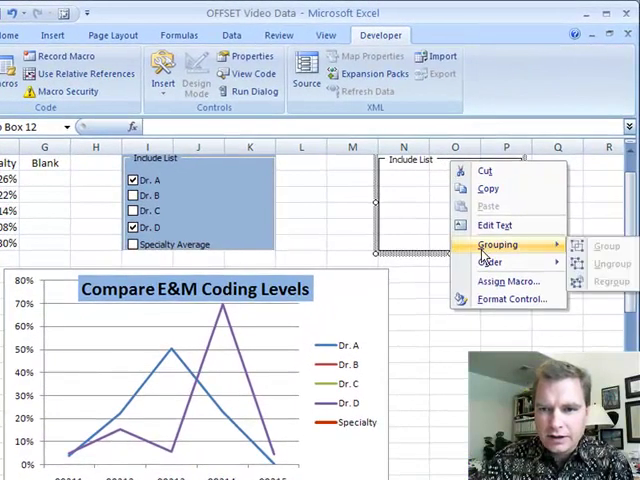
- Review the new group box's size and protection settings in its formatting dialog
left_click(507, 298)
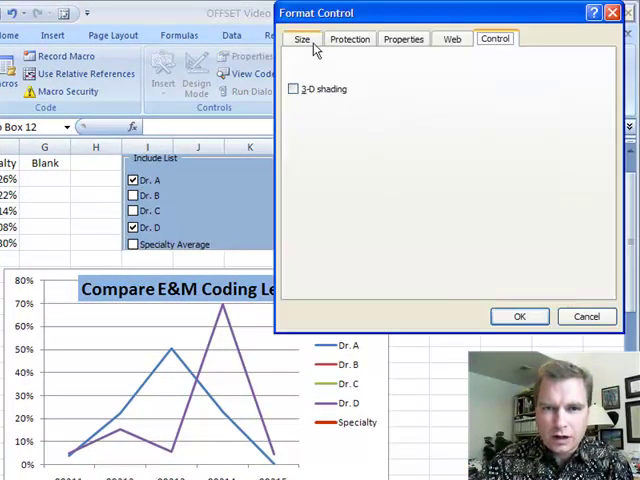
left_click(303, 39)
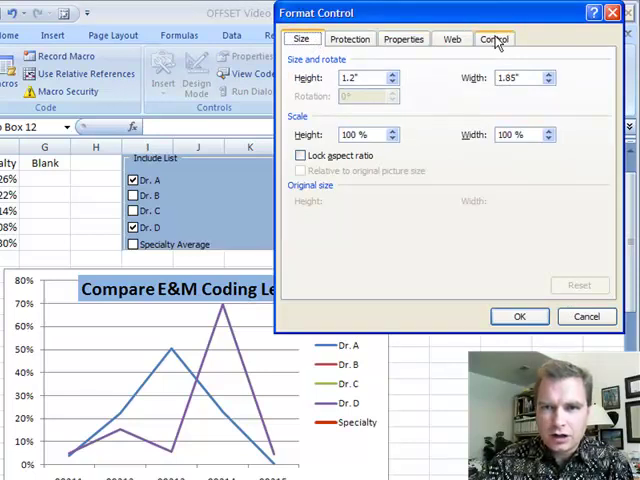
left_click(349, 38)
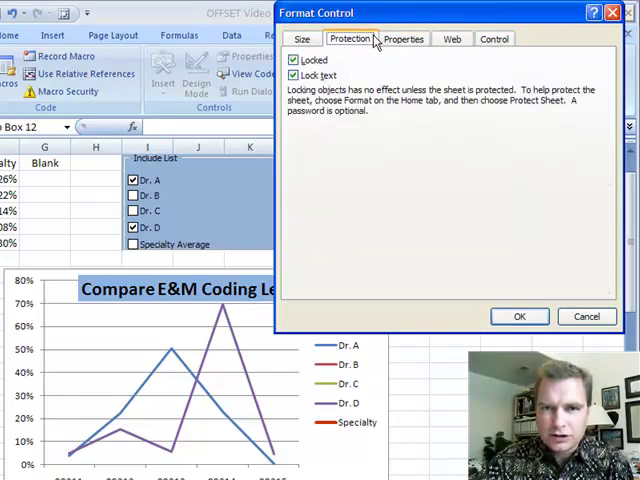
left_click(493, 38)
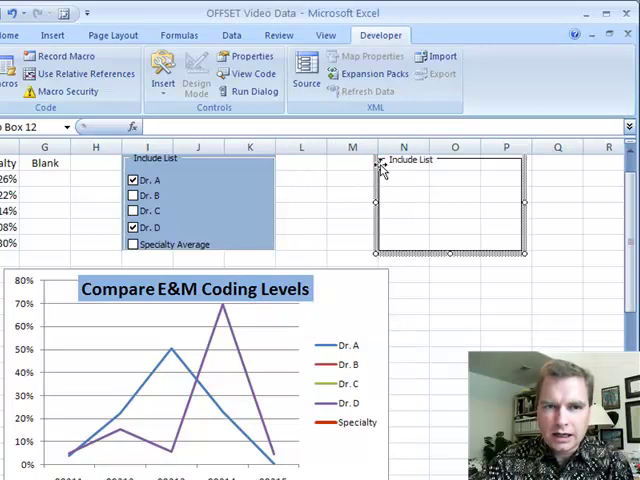
mouse_move(265, 188)
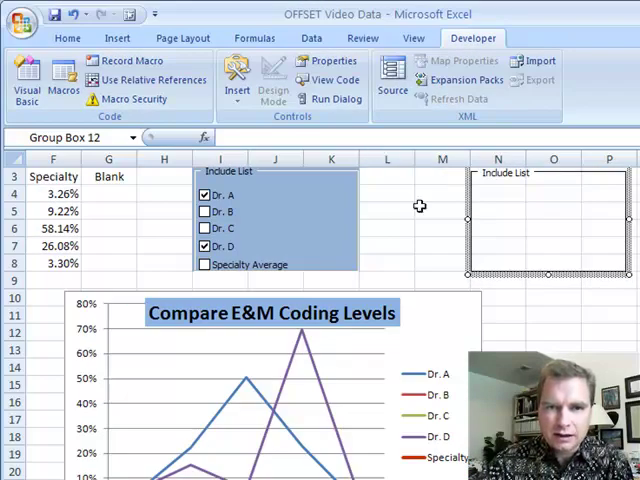
left_click(237, 75)
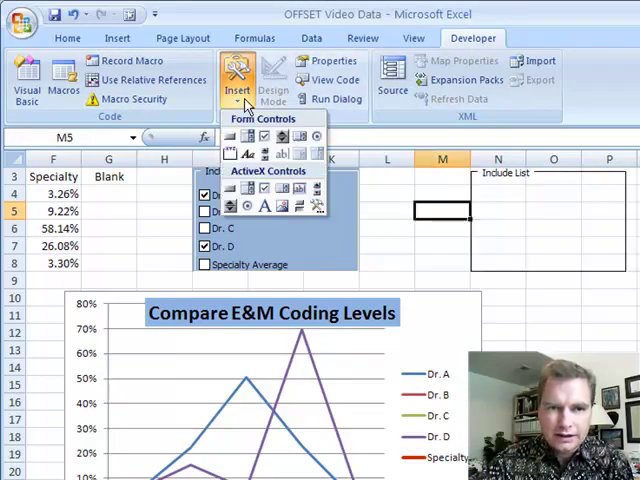
mouse_move(265, 137)
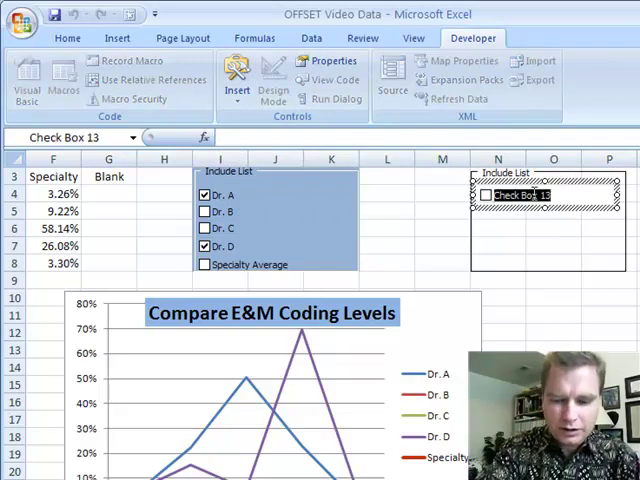
- Caption the new check box inside the group box 'Dr. A'
type("Dr. A")
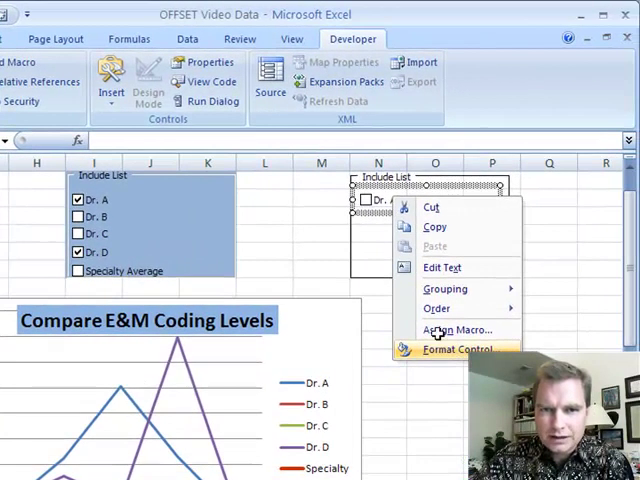
left_click(459, 349)
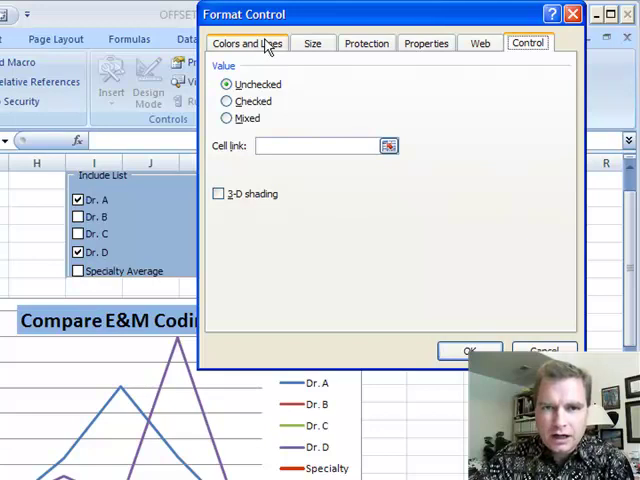
left_click(247, 42)
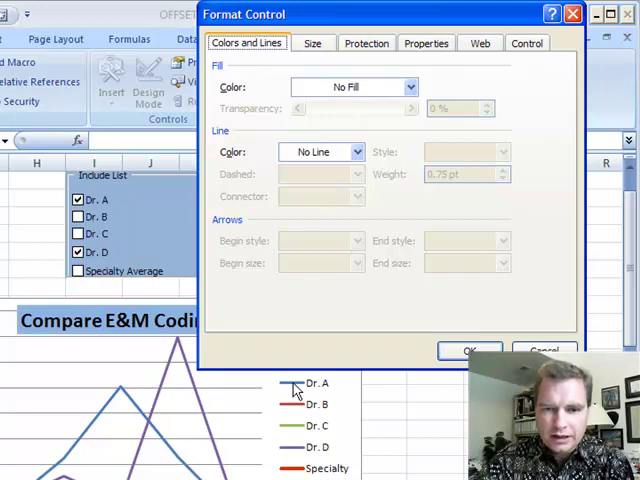
mouse_move(295, 393)
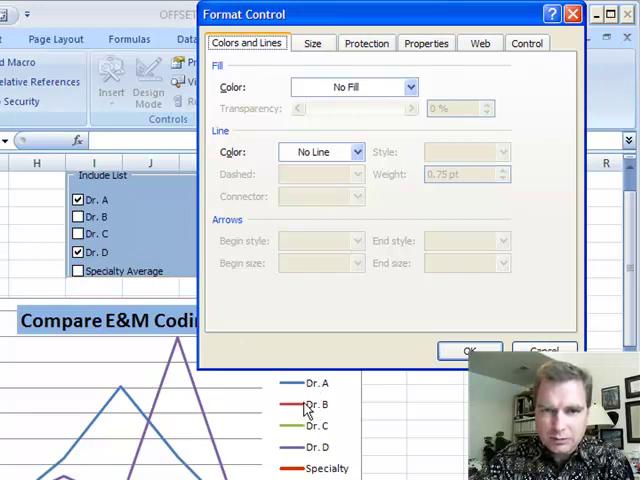
left_click(408, 87)
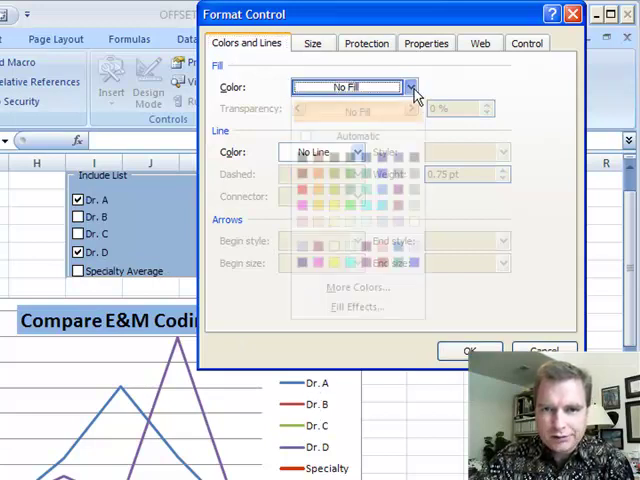
left_click(410, 87)
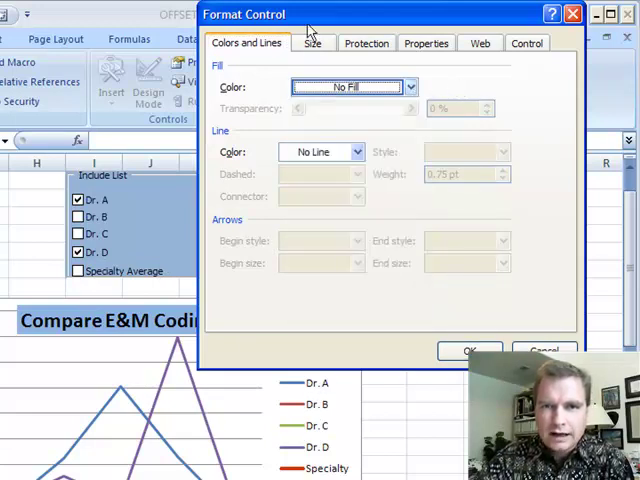
left_click(313, 43)
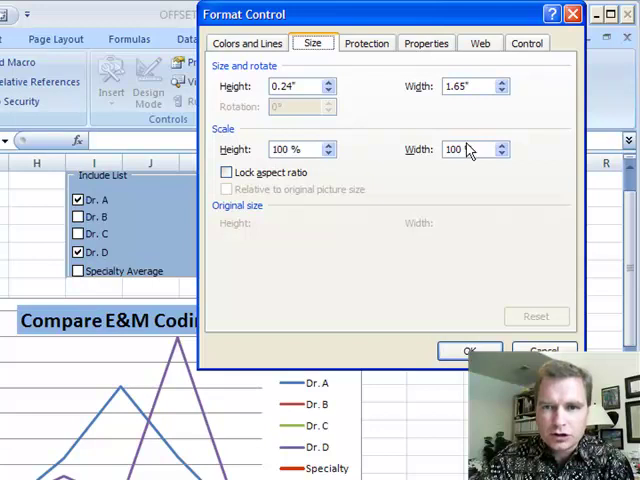
left_click(366, 43)
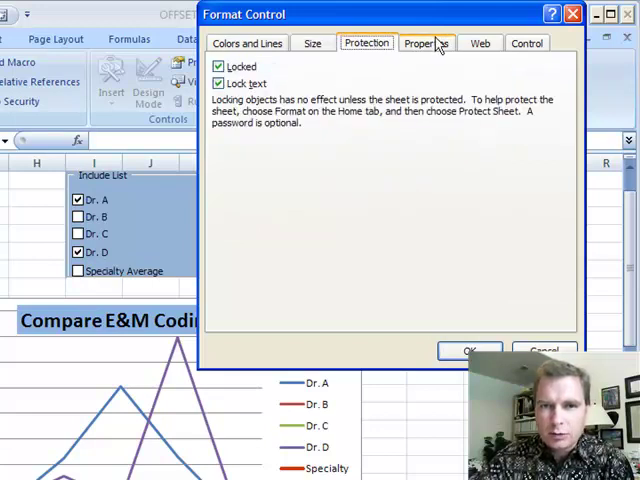
left_click(479, 43)
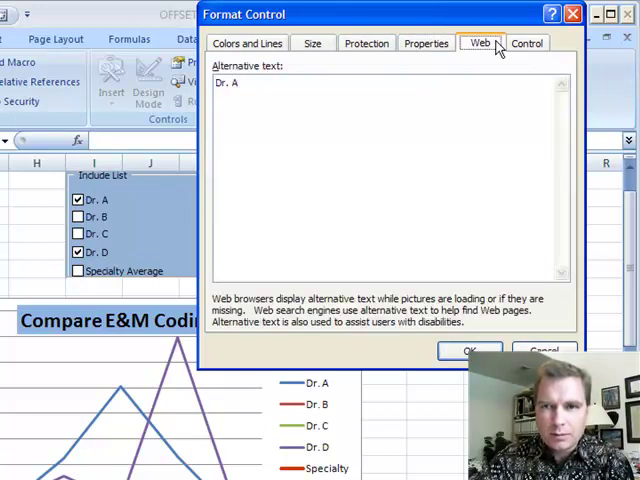
left_click(528, 43)
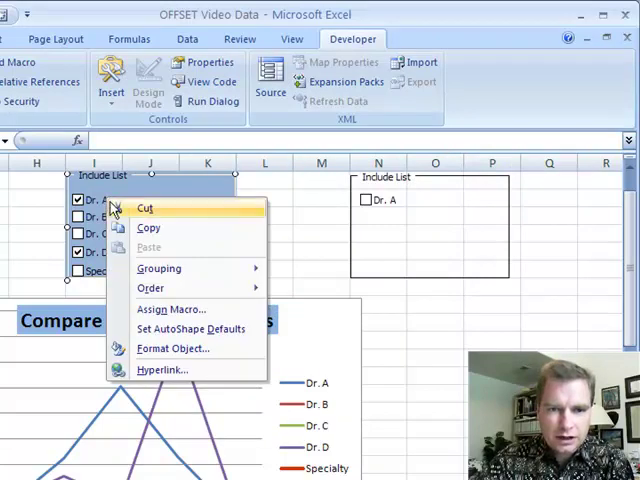
mouse_move(160, 268)
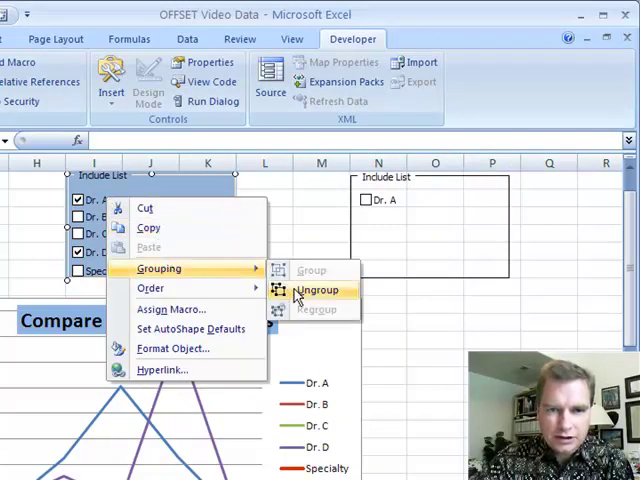
- Ungroup the original group box and open the Dr. A check box's Format Control settings
left_click(317, 289)
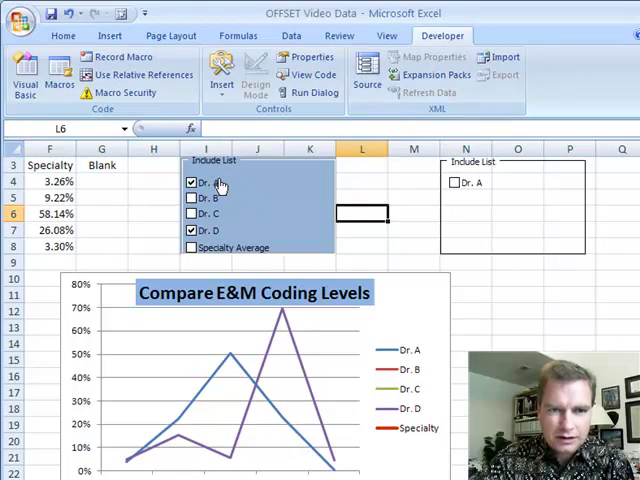
right_click(210, 183)
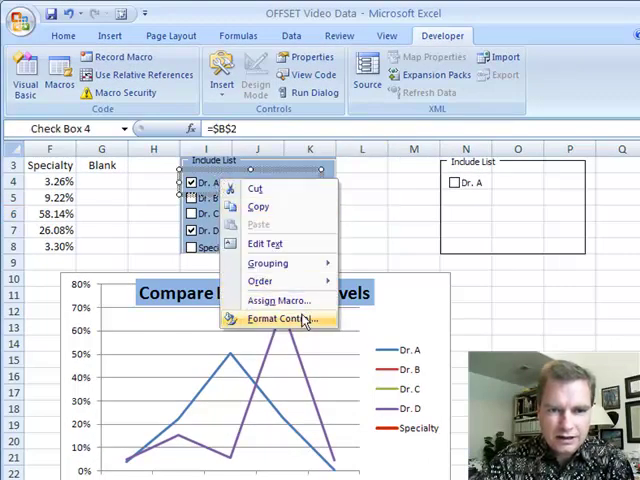
left_click(281, 318)
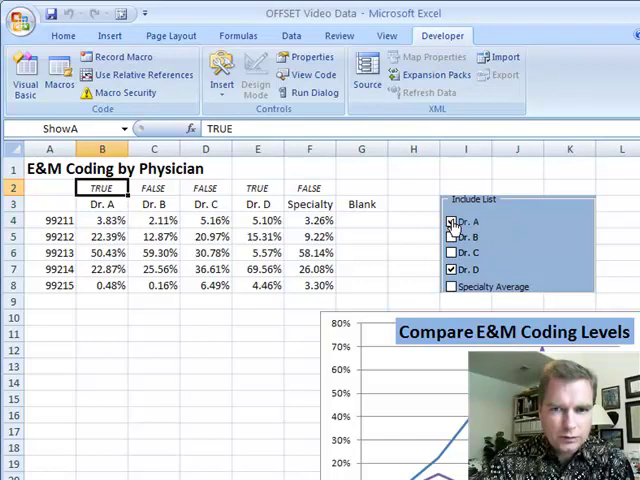
- Clear the Dr. A check box so linked cell B2 (ShowA) reads FALSE
left_click(451, 221)
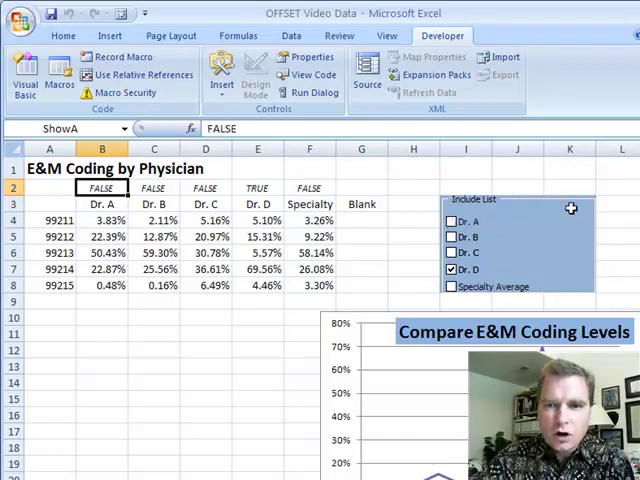
mouse_move(528, 203)
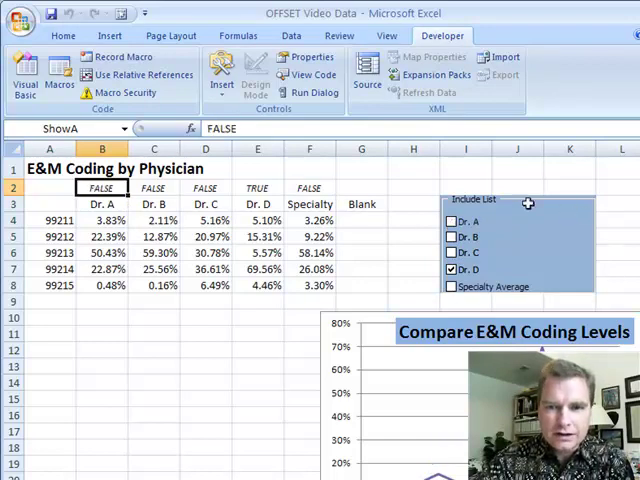